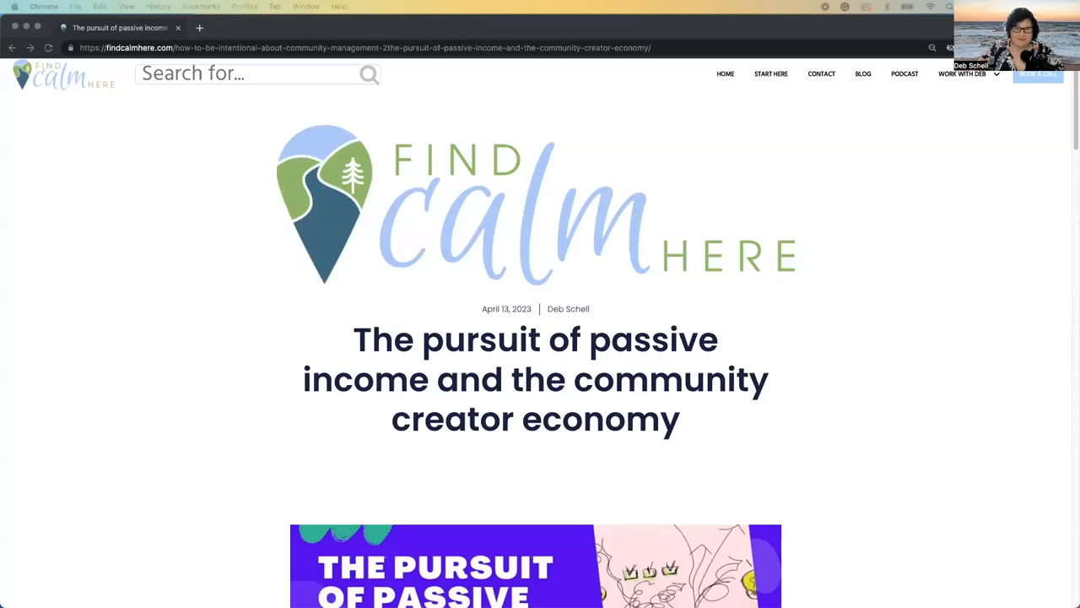
pyautogui.moveTo(278, 405)
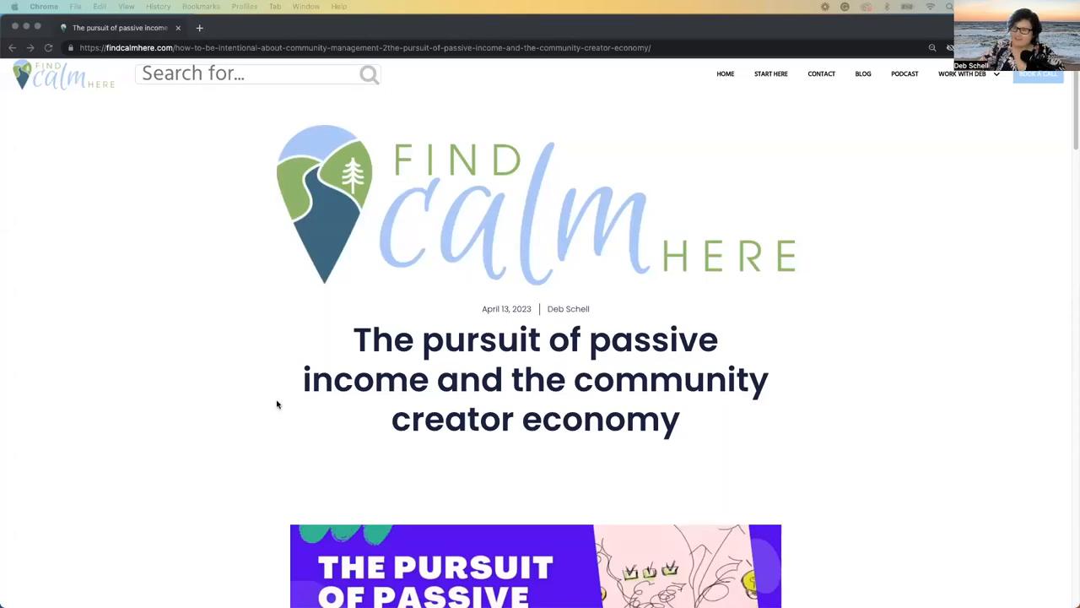
pyautogui.moveTo(290, 222)
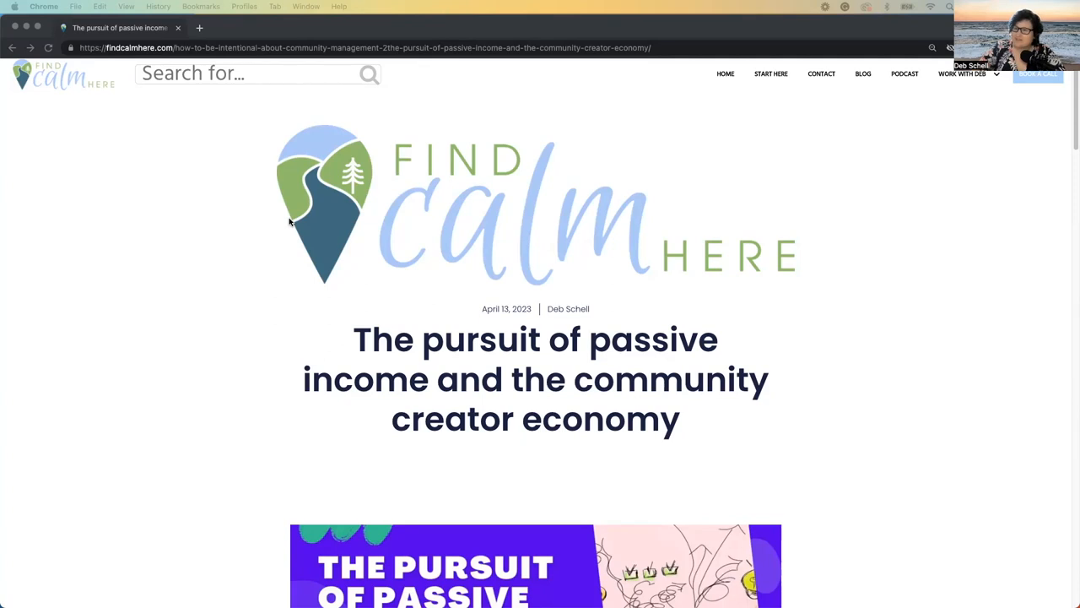
pyautogui.scroll(-3)
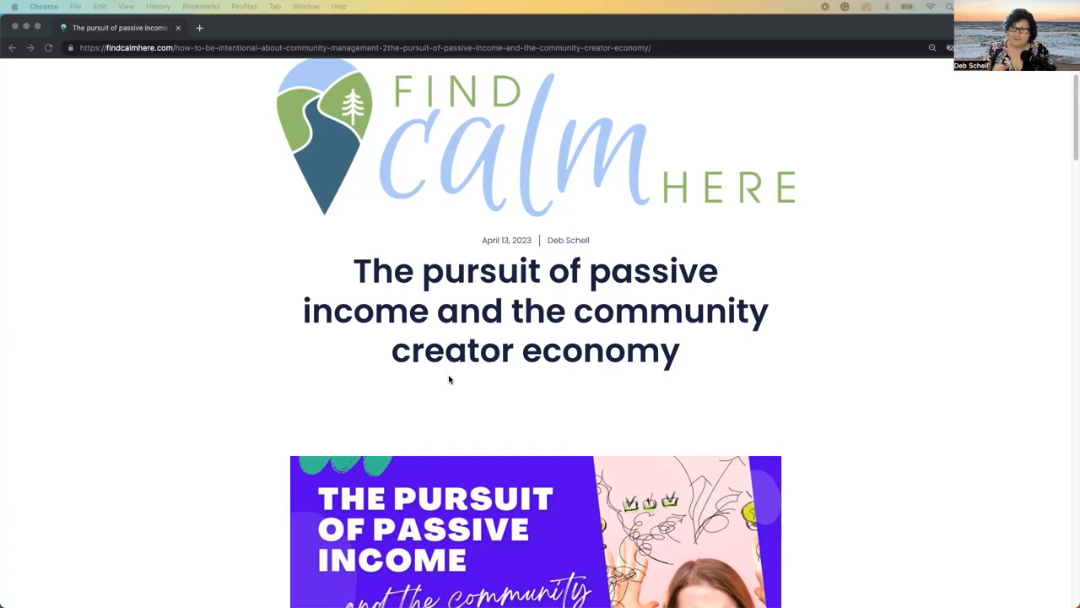
pyautogui.scroll(-3)
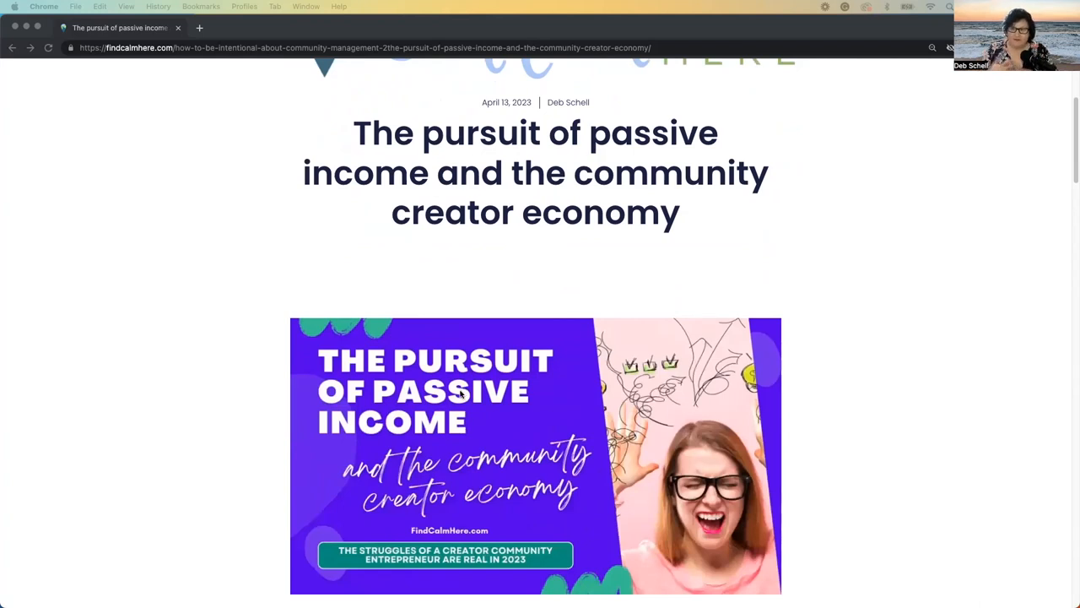
pyautogui.scroll(-3)
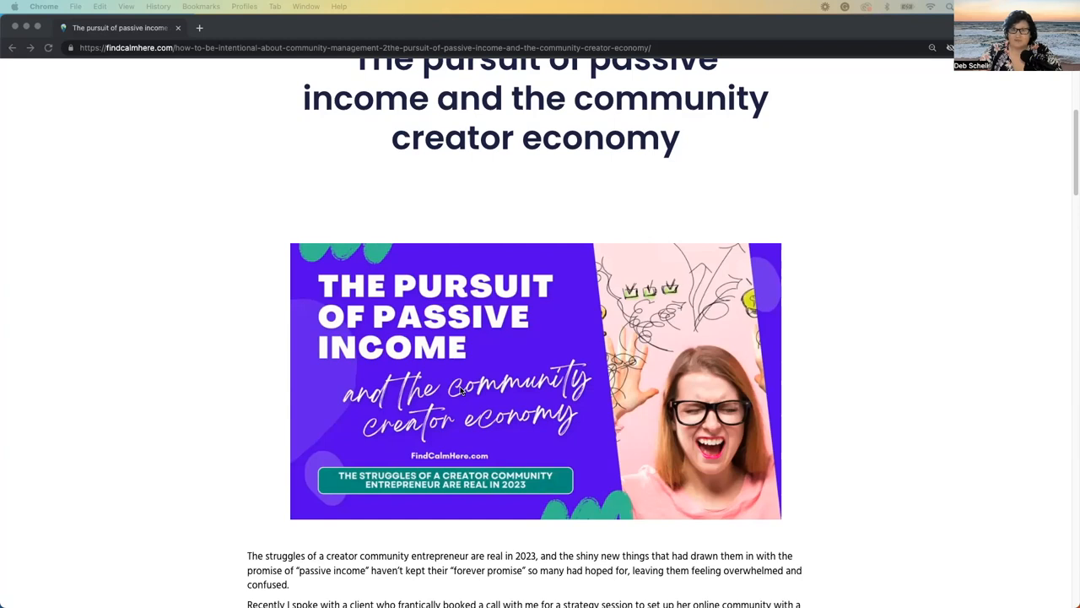
pyautogui.moveTo(592, 329)
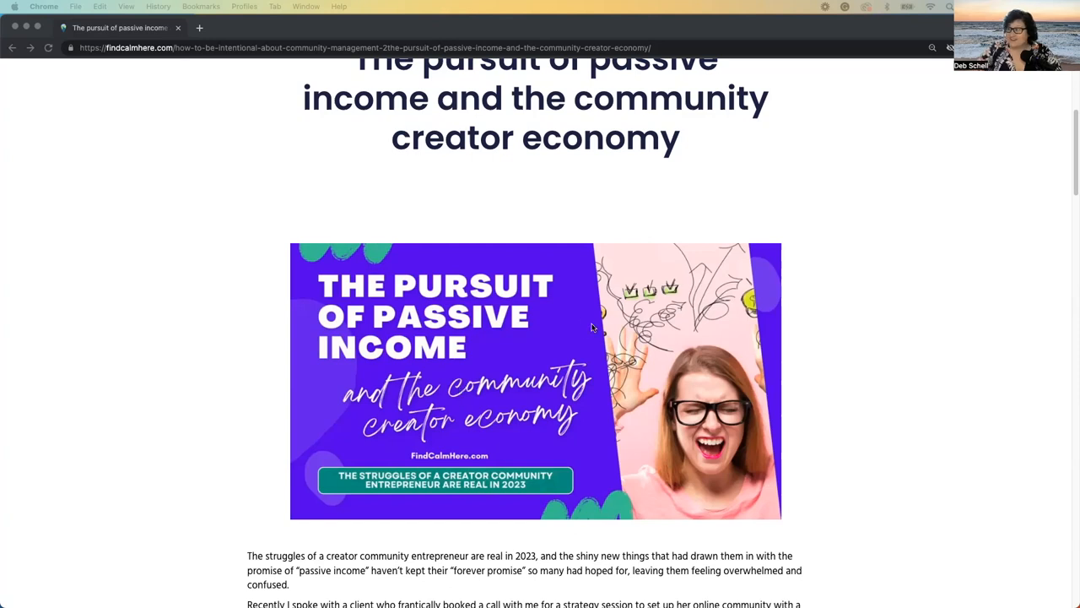
pyautogui.scroll(-3)
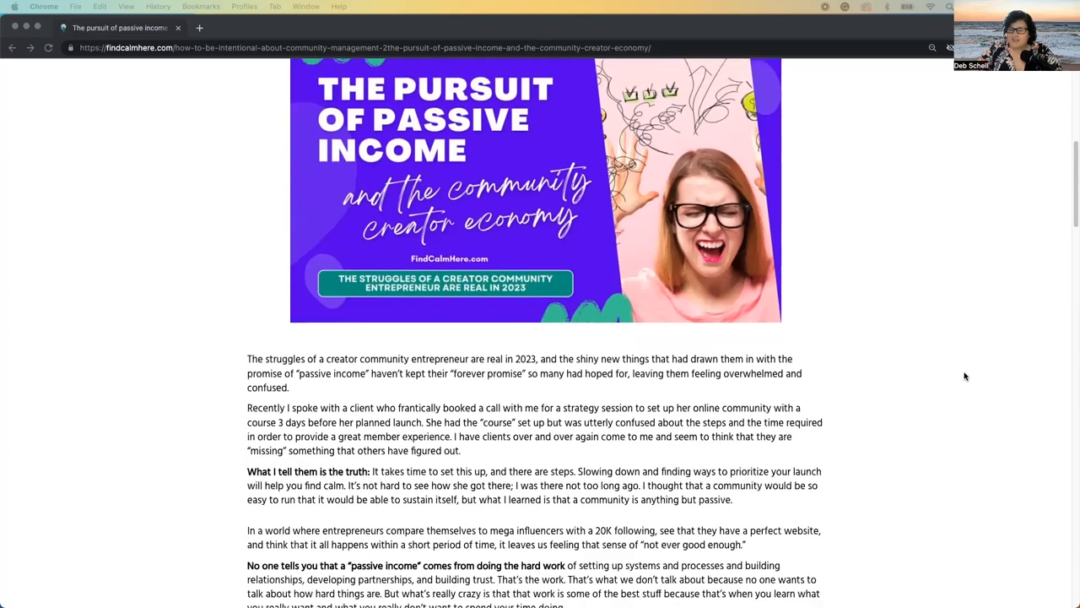
pyautogui.scroll(-3)
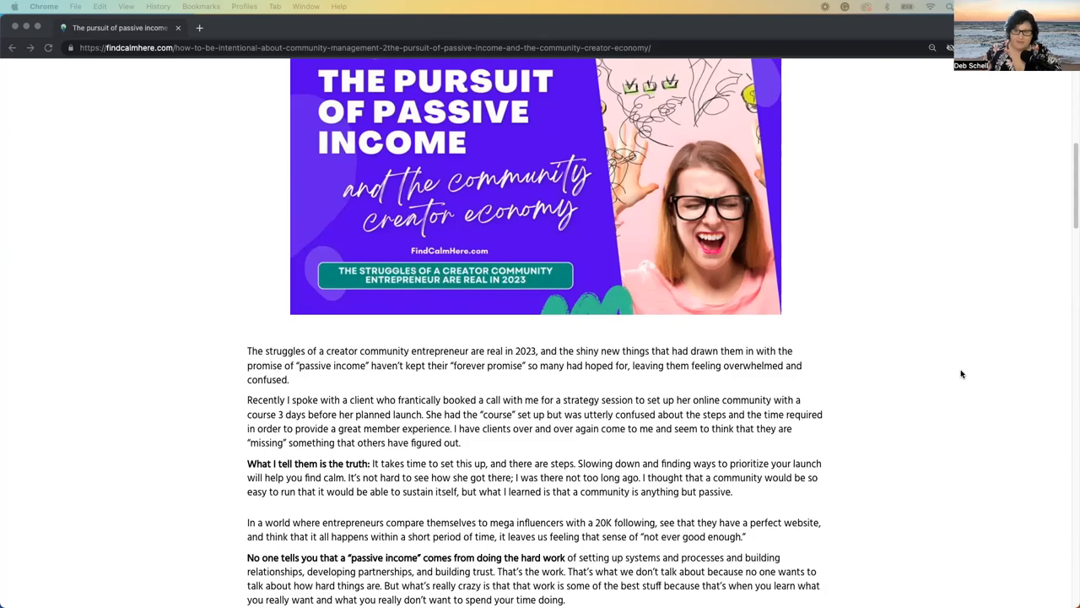
pyautogui.moveTo(933, 366)
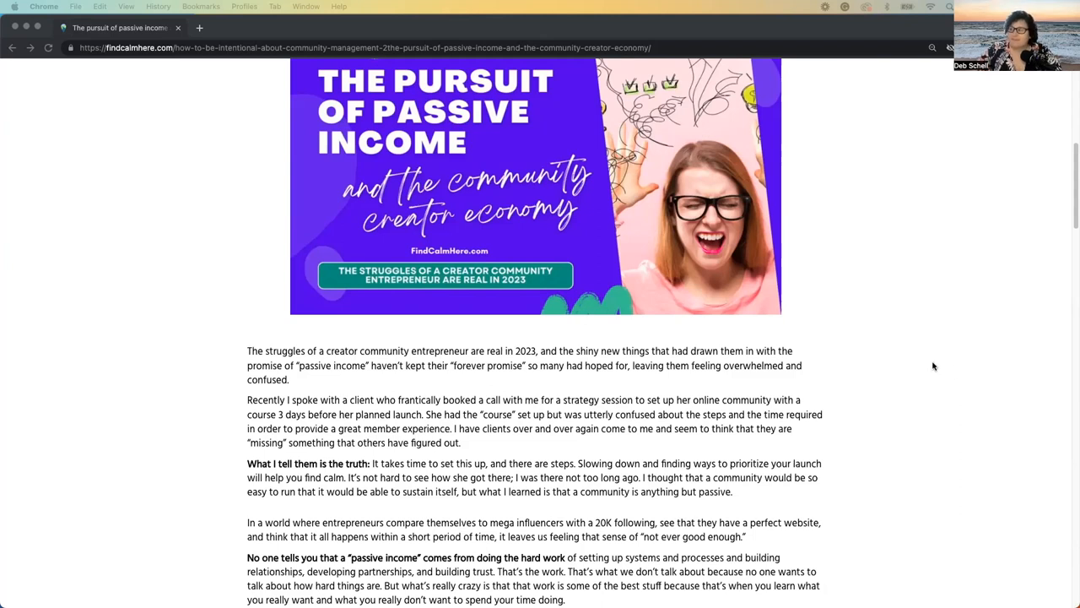
pyautogui.scroll(-3)
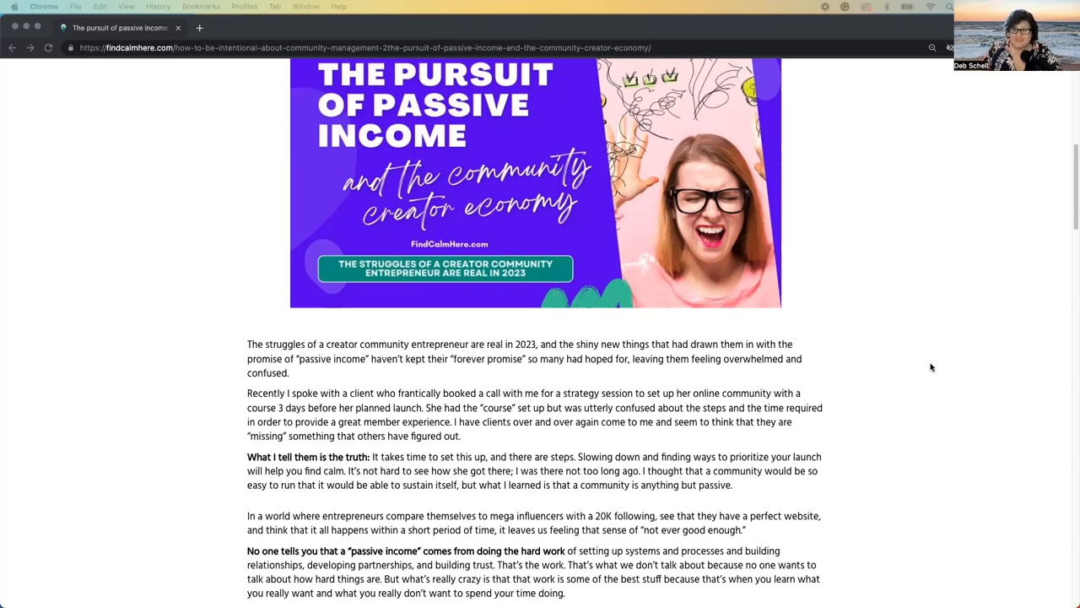
pyautogui.moveTo(985, 405)
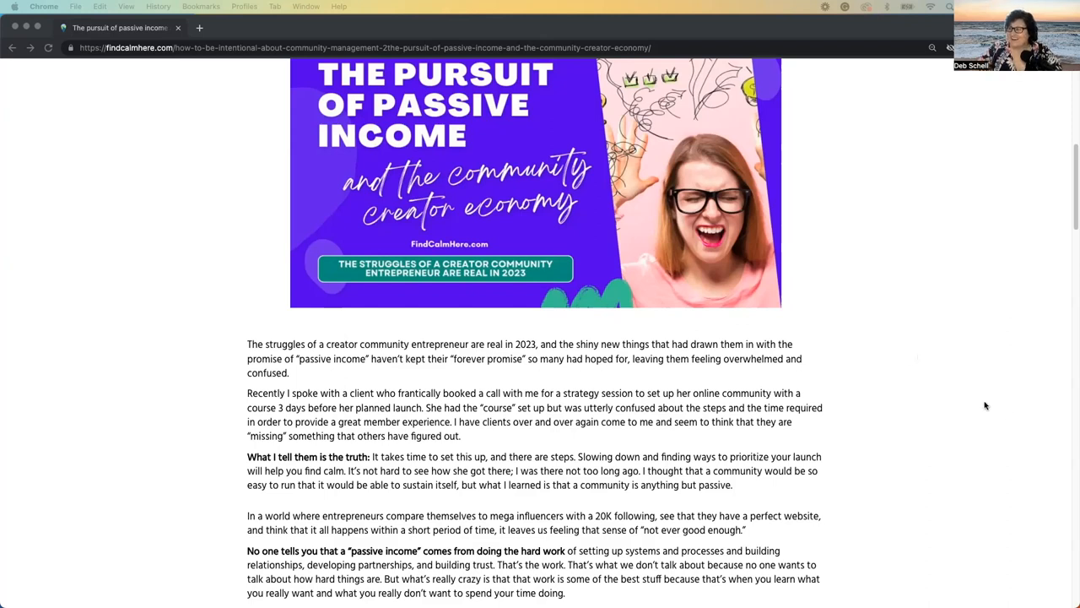
pyautogui.scroll(-3)
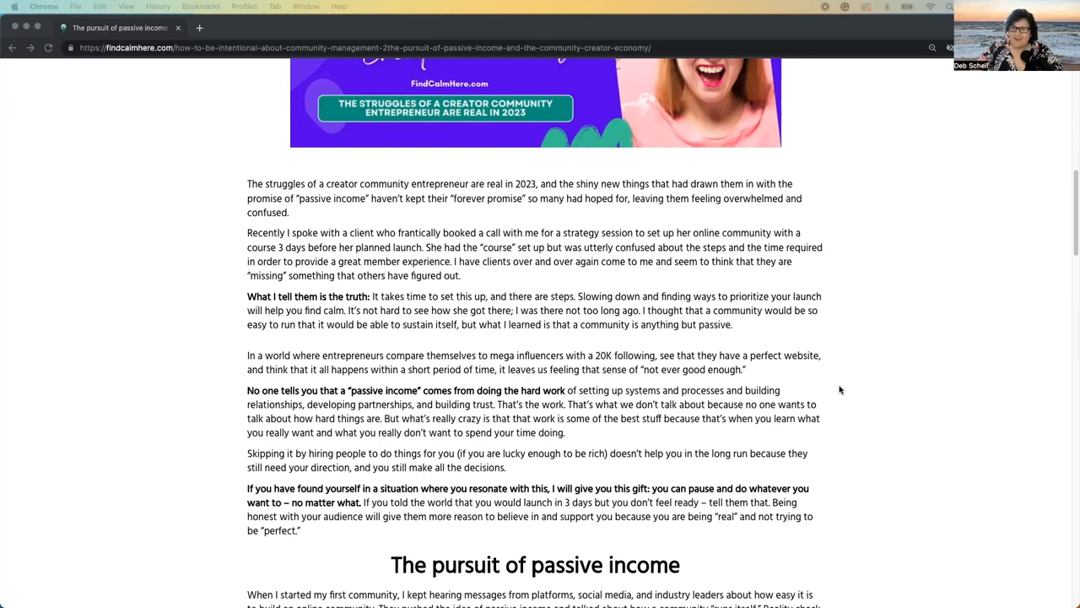
pyautogui.moveTo(836, 393)
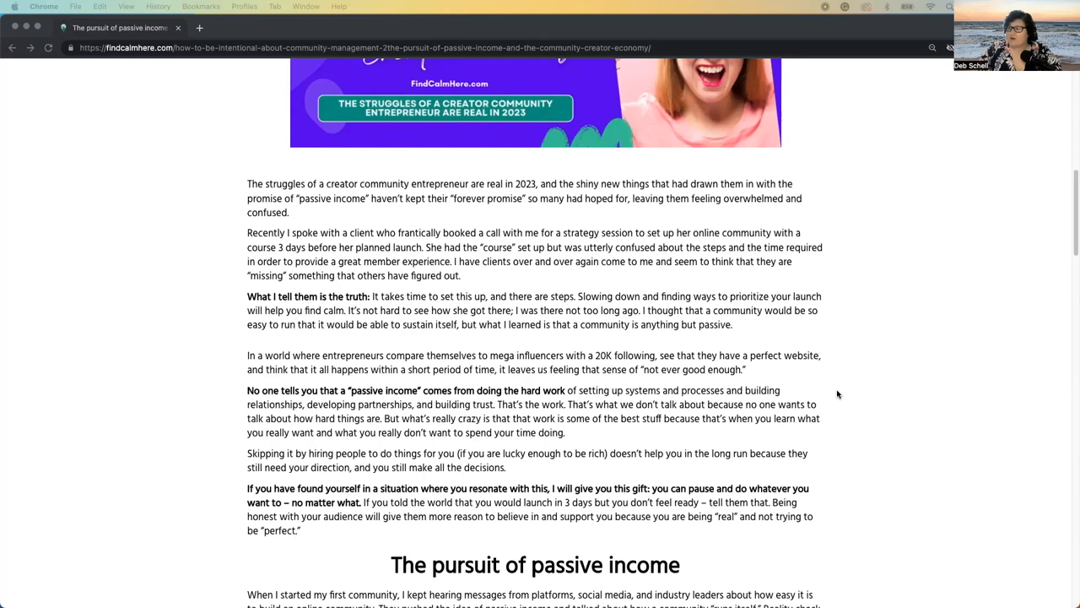
pyautogui.moveTo(818, 403)
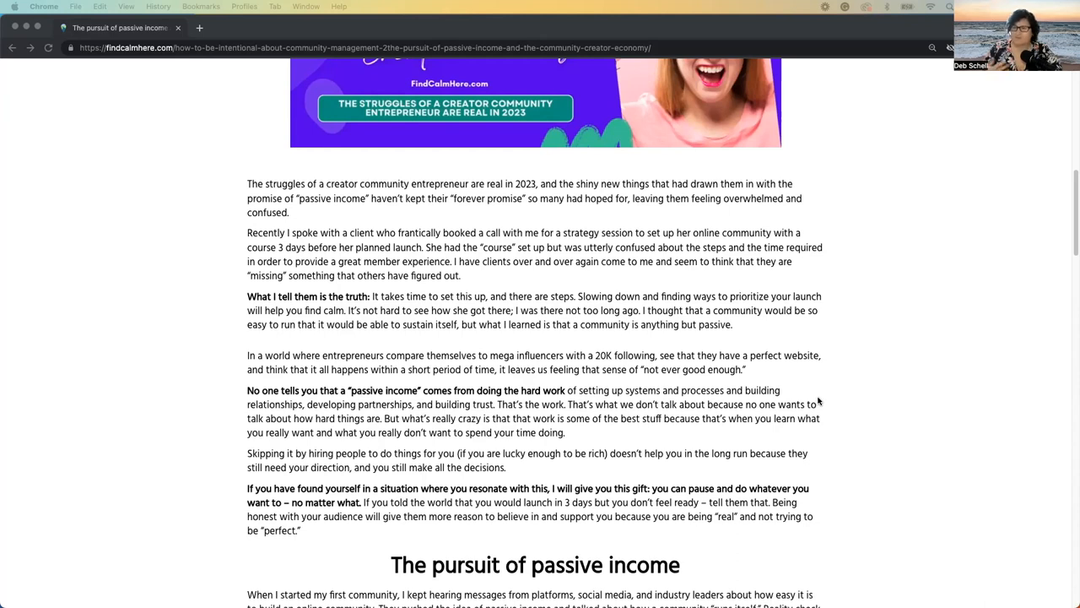
pyautogui.moveTo(840, 412)
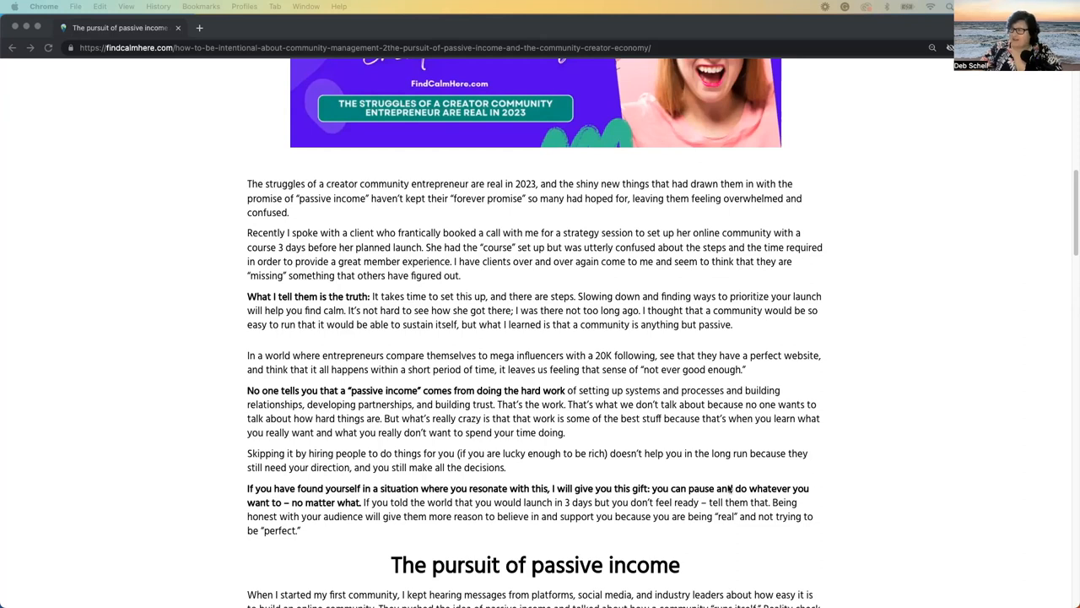
pyautogui.scroll(-3)
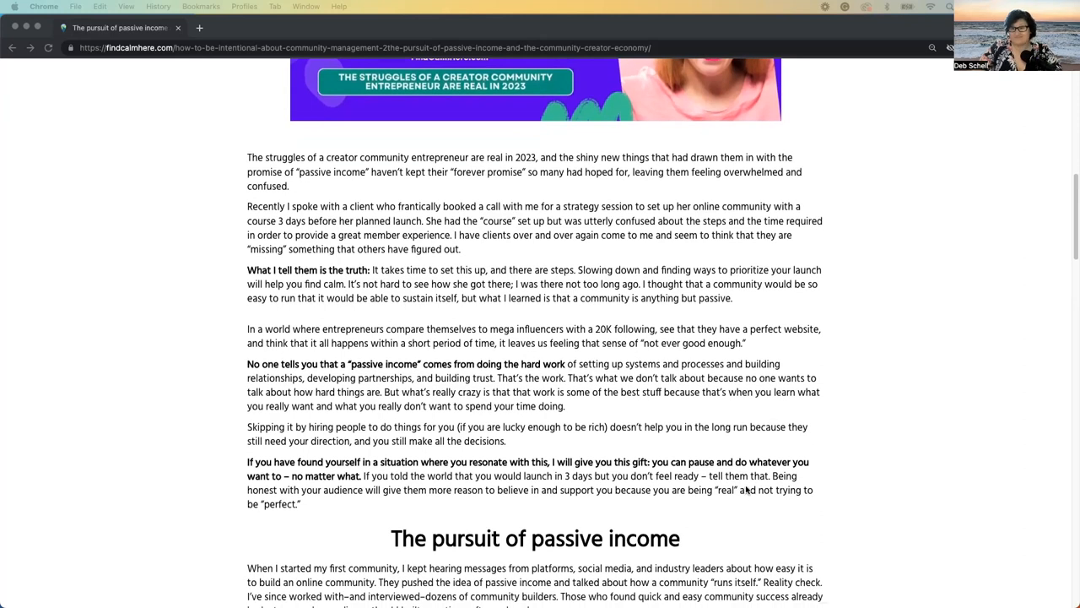
pyautogui.scroll(-3)
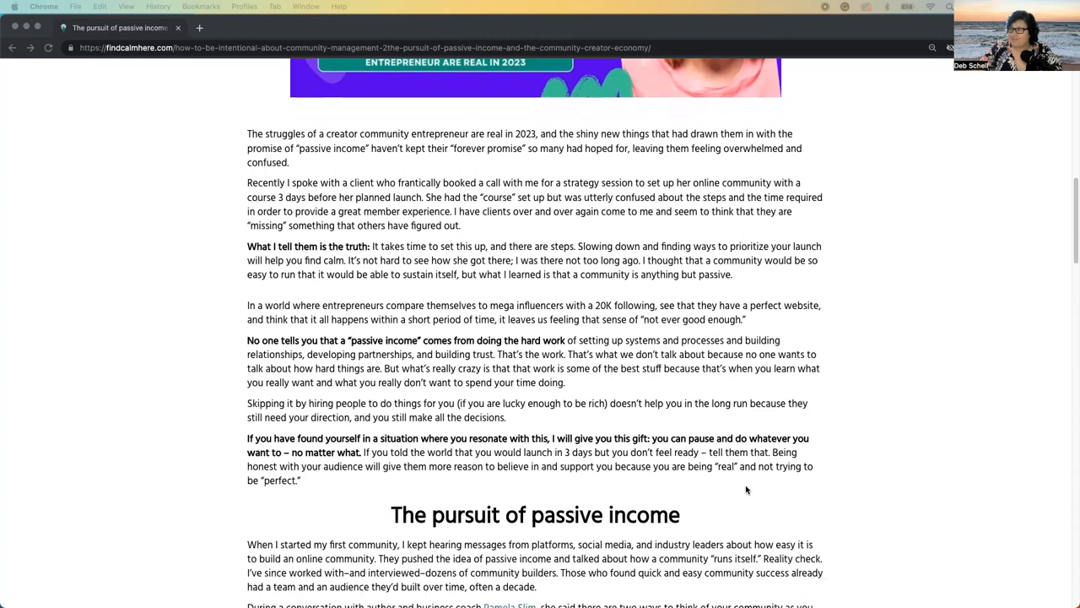
pyautogui.scroll(-3)
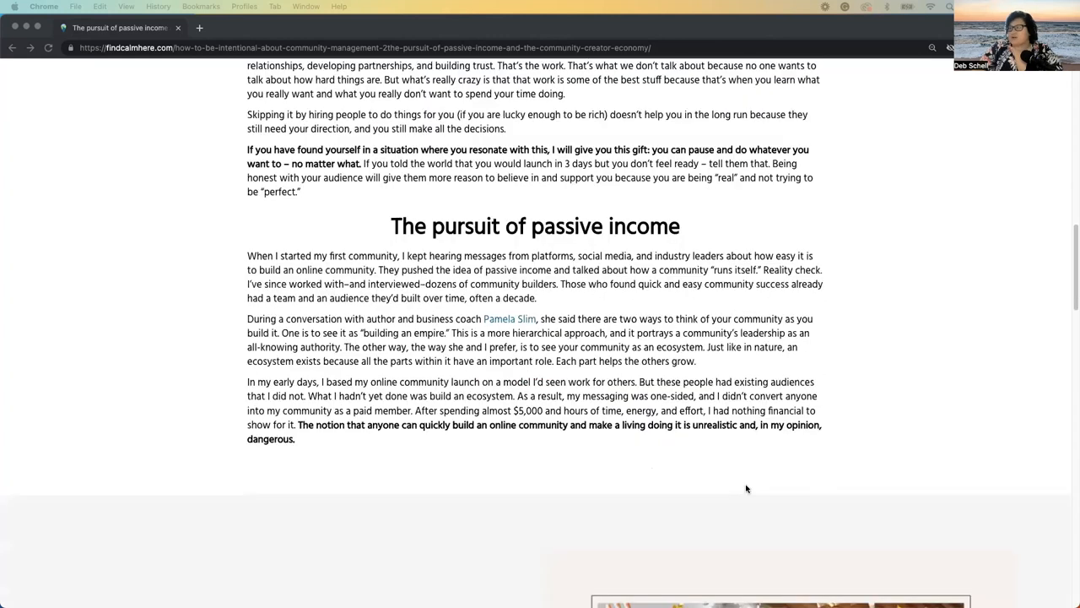
pyautogui.moveTo(750, 490)
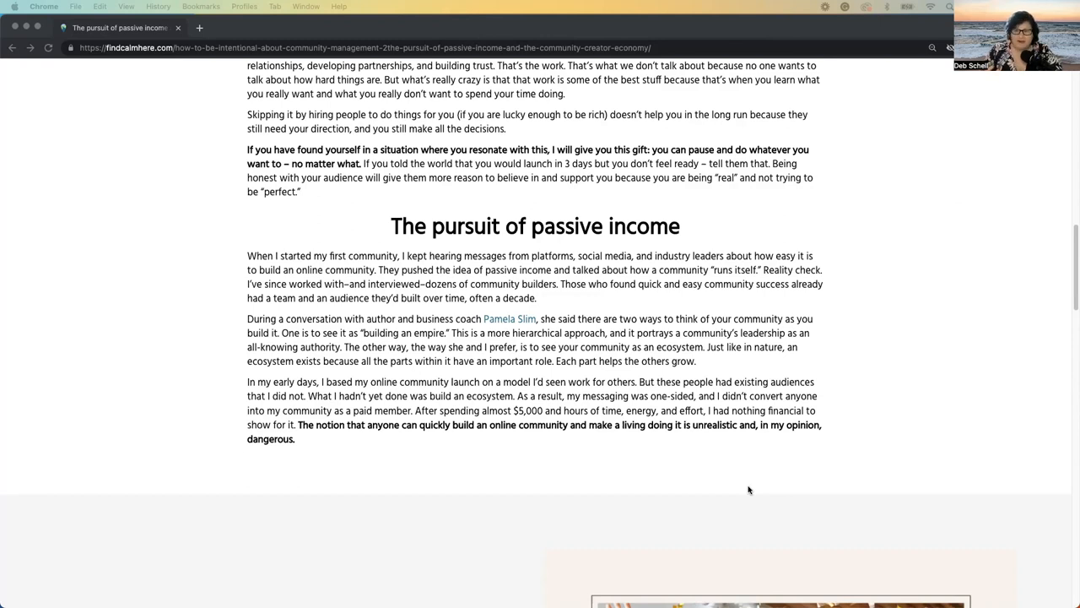
pyautogui.scroll(-3)
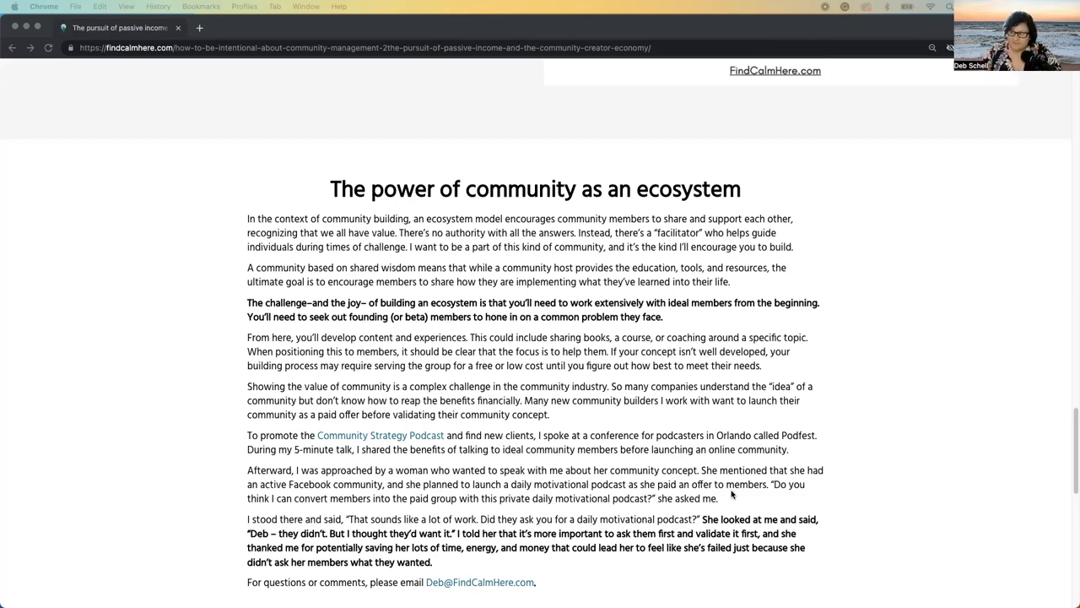
pyautogui.scroll(-3)
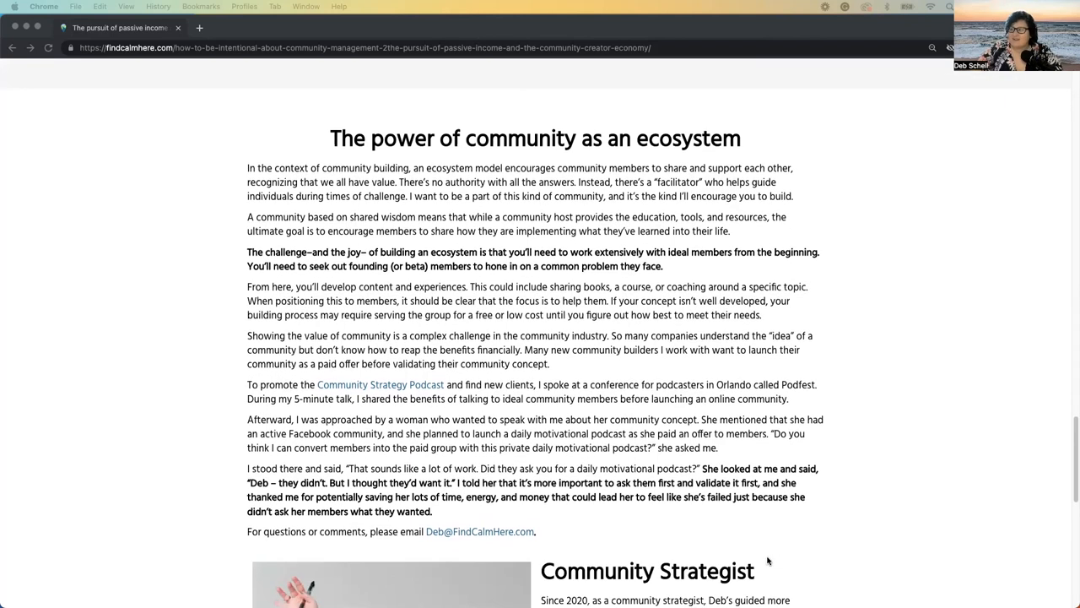
pyautogui.moveTo(768, 560)
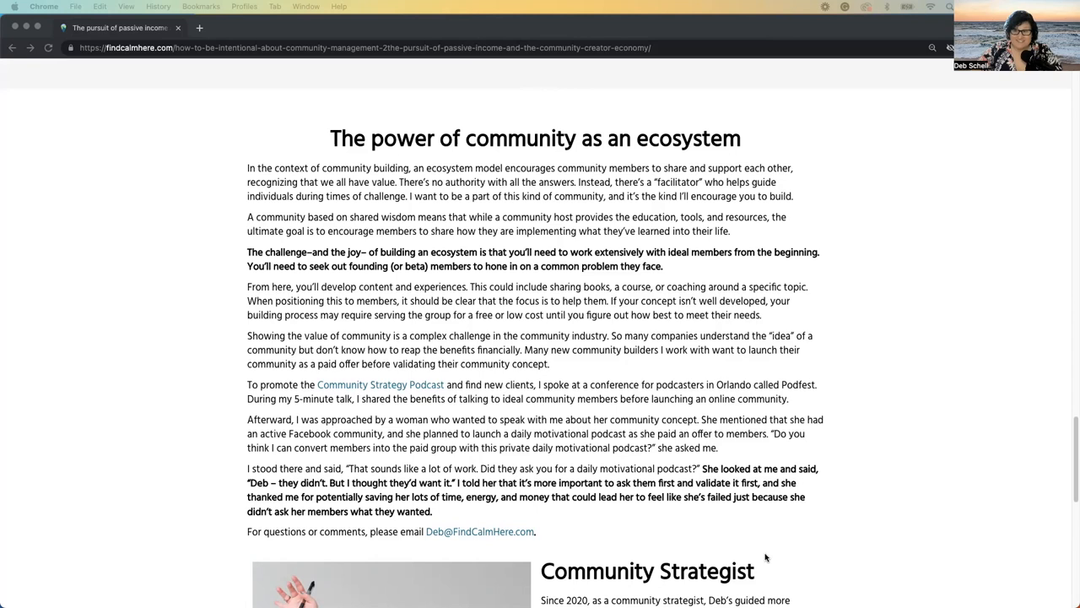
pyautogui.scroll(-3)
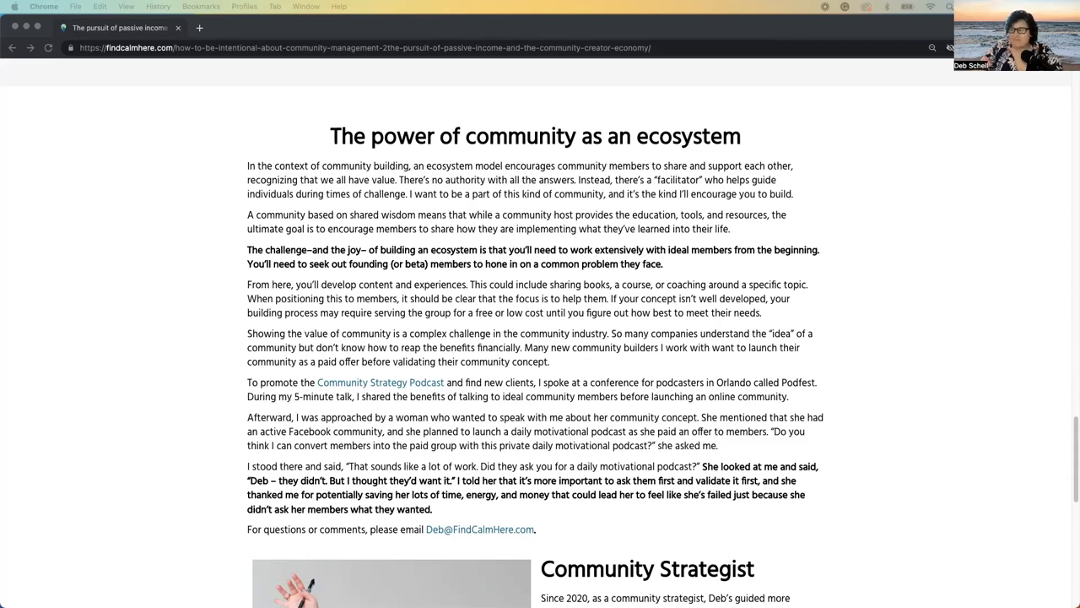
pyautogui.moveTo(716, 540)
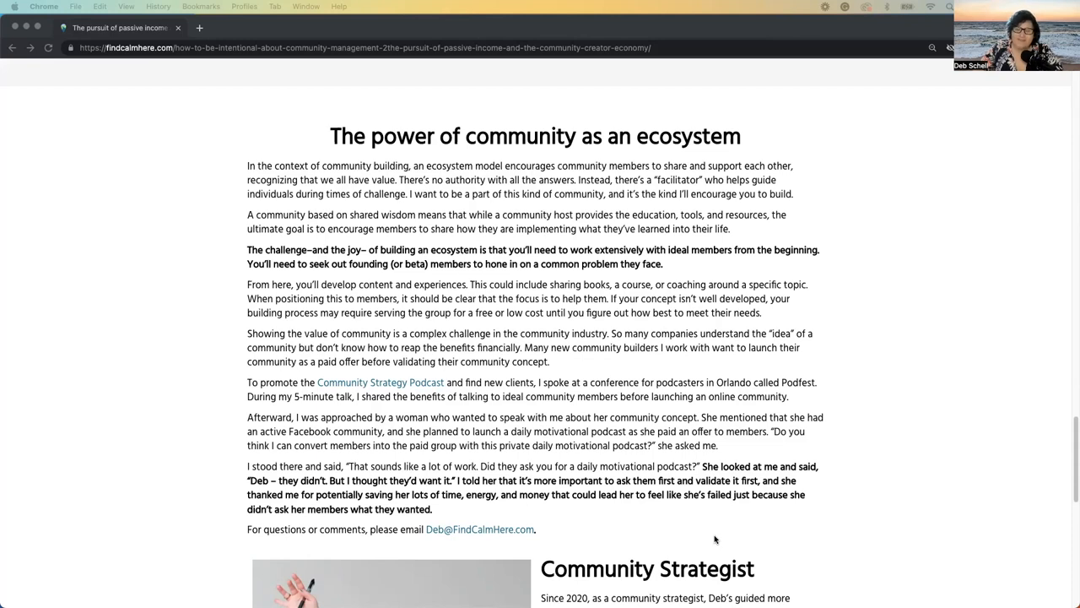
pyautogui.scroll(-3)
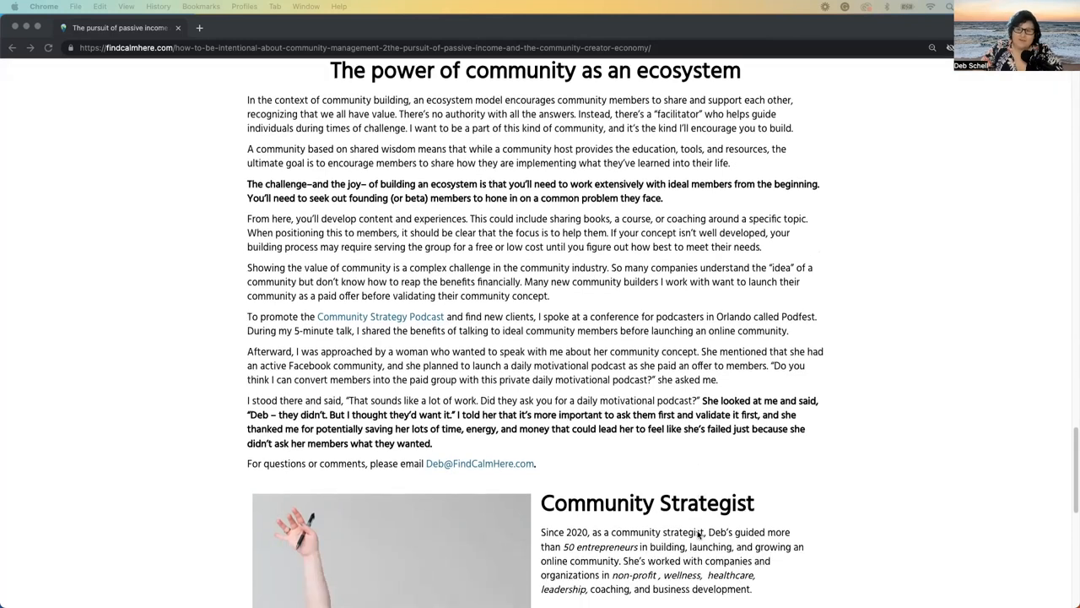
pyautogui.scroll(-3)
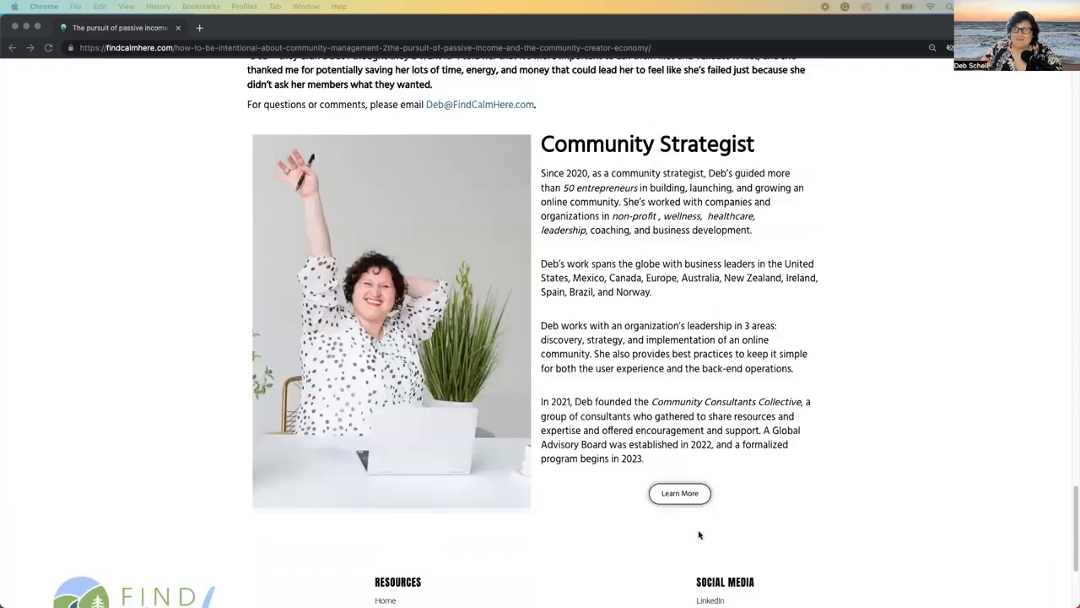